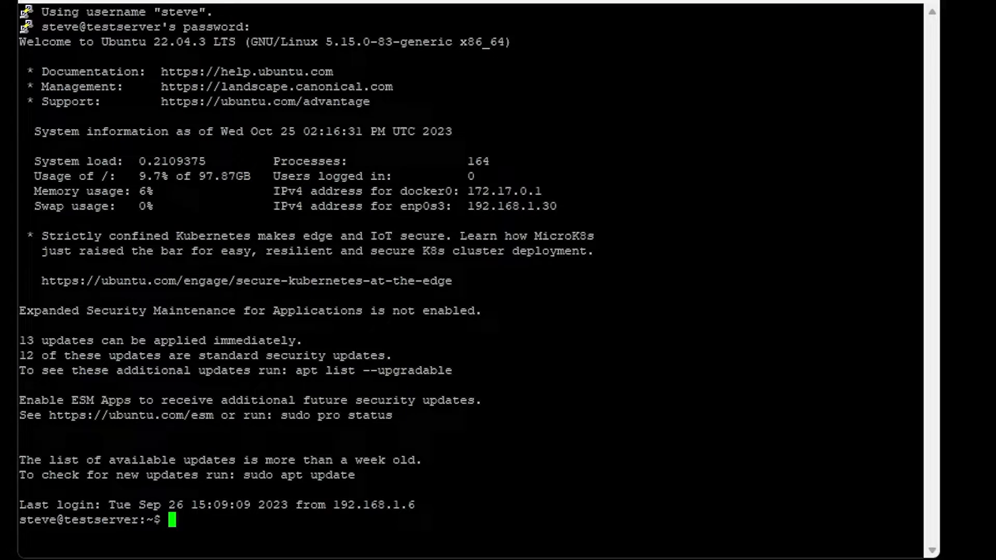
Run sudo apt-get update && sudo apt-get upgrade -y to refresh and upgrade all packages
text(sudo apt-get update && sudo apt-get upgrade -y)
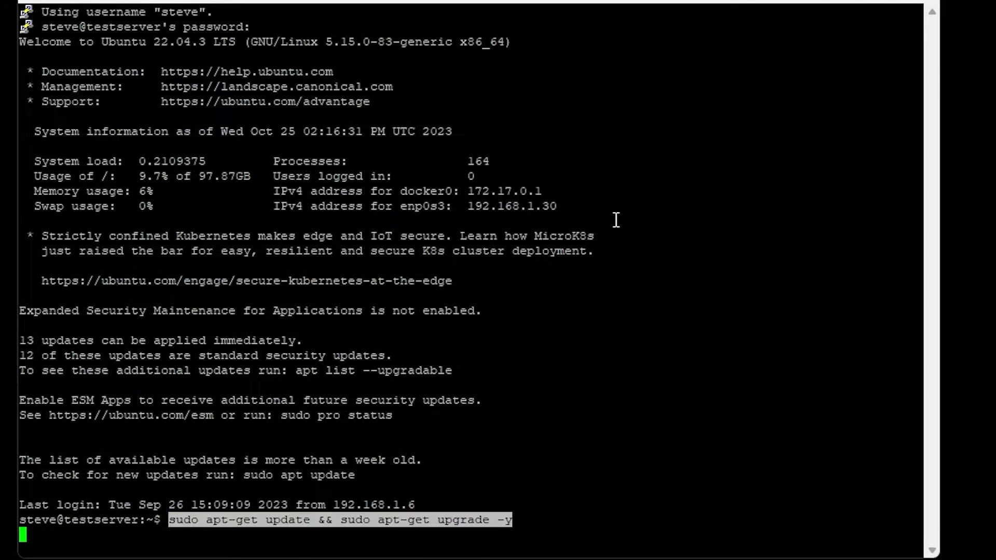
key(Return)
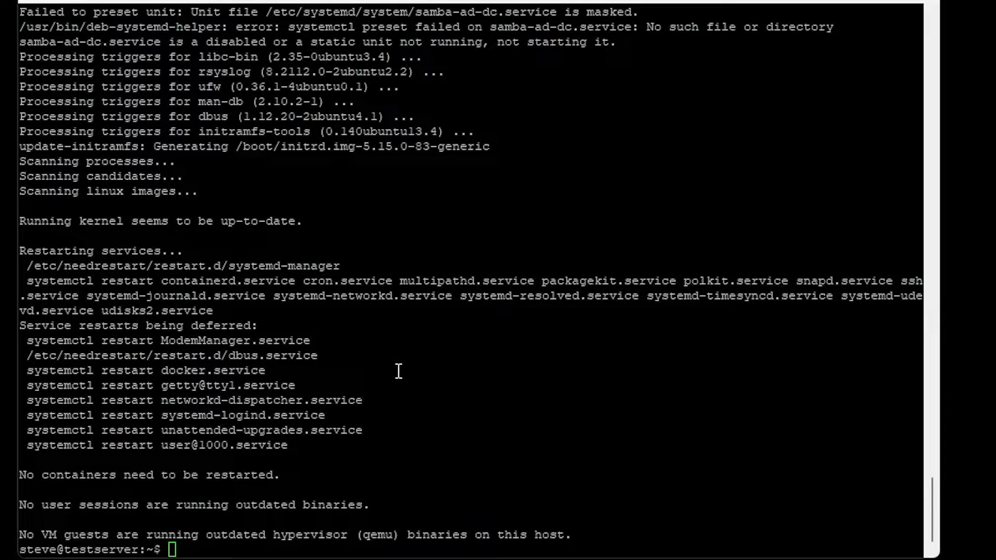
Clone github.com/StevesTechStuff/wekan.git, change into the wekan folder, and open docker-compose.yml
text(git clone https://github.com/StevesTechStuff/wekan.git)
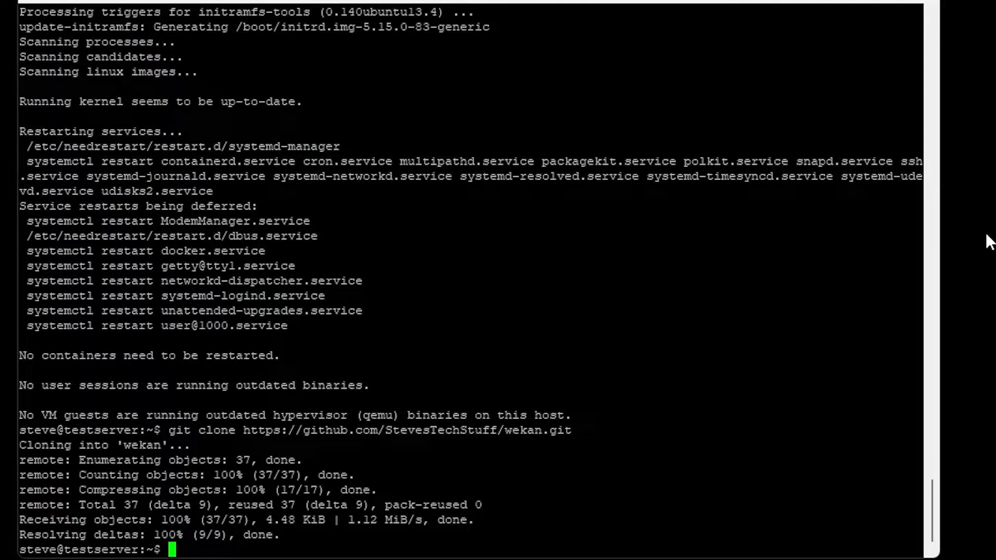
text(ls)
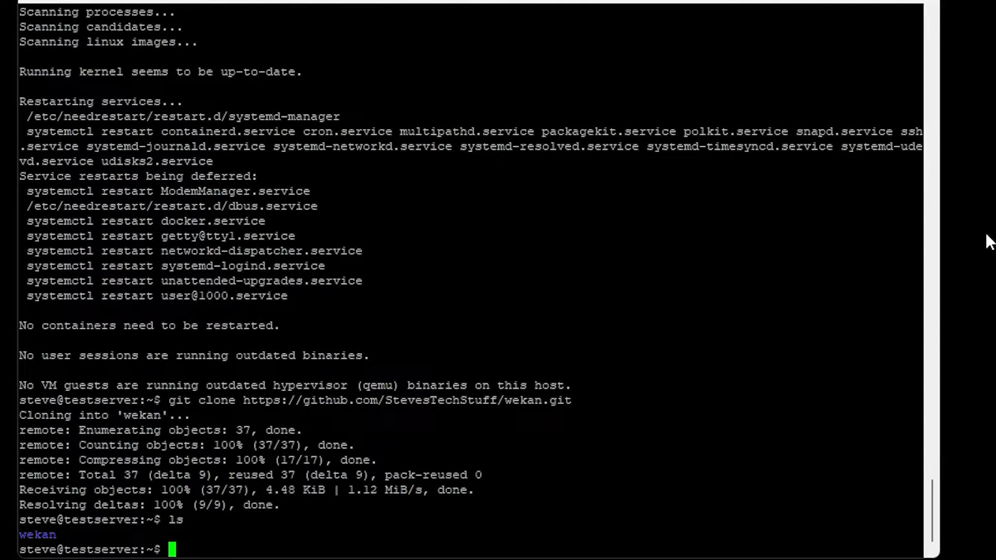
text(cd wekan/)
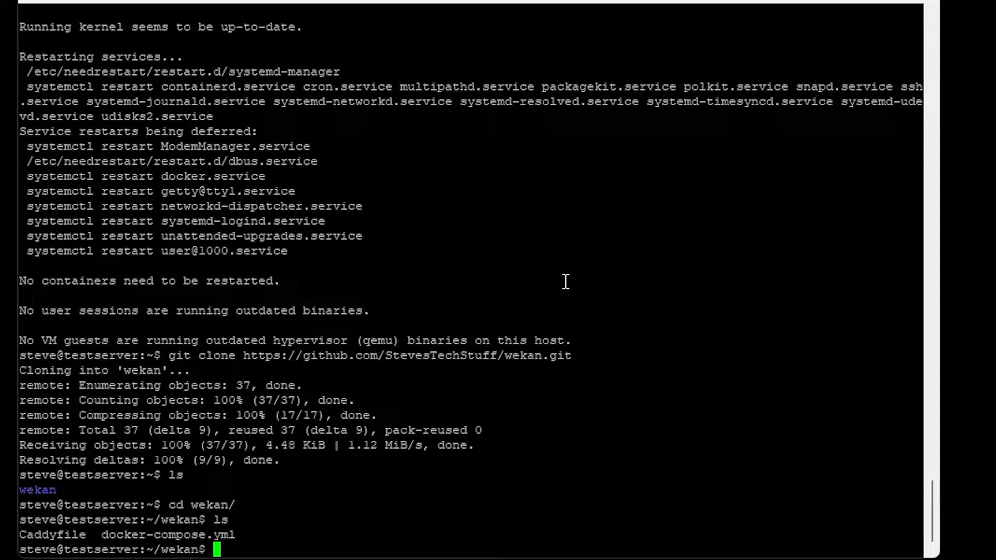
text(nano docker-compose.yml)
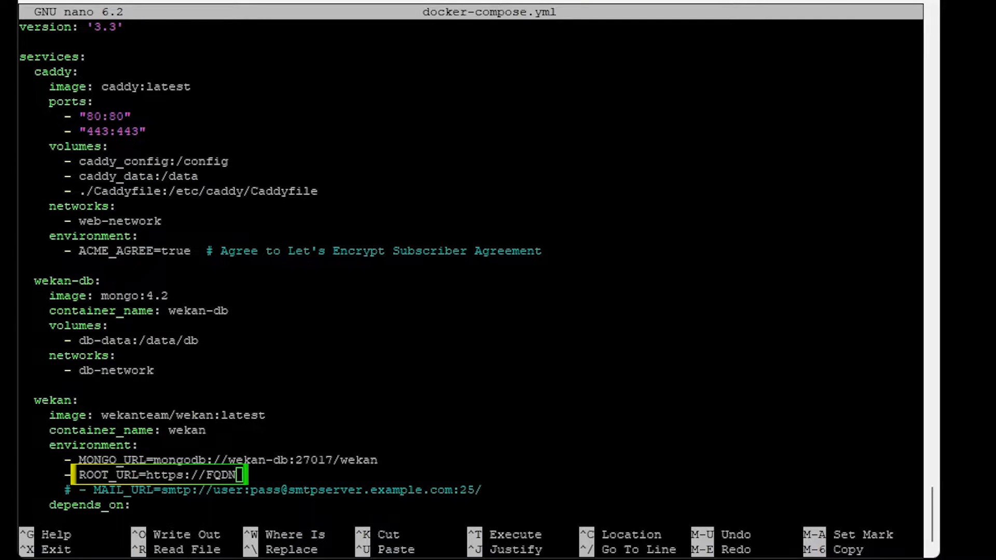
Replace FQDN in ROOT_URL with wekantest.duckdns.org and save docker-compose.yml
text(wekantest.duckdns.org)
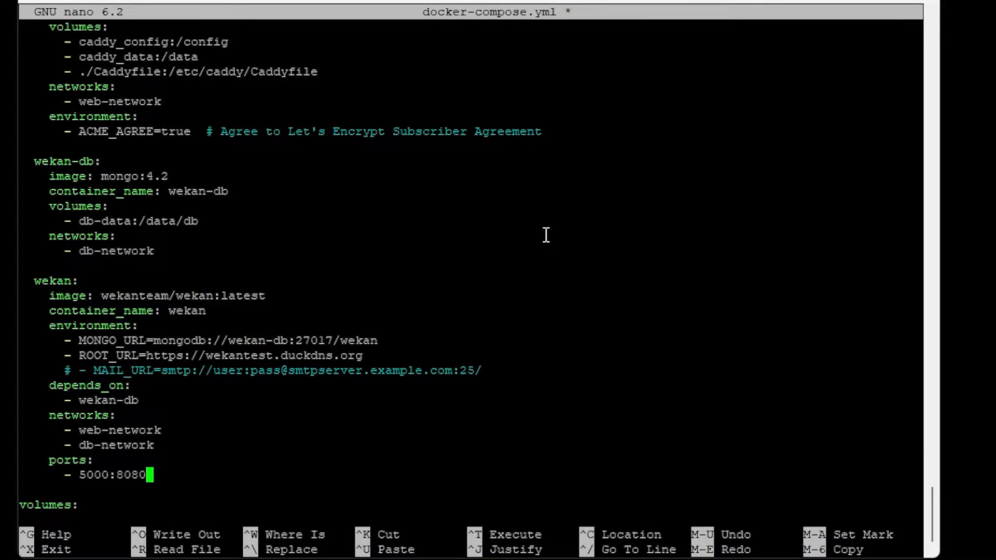
key(ctrl+x)
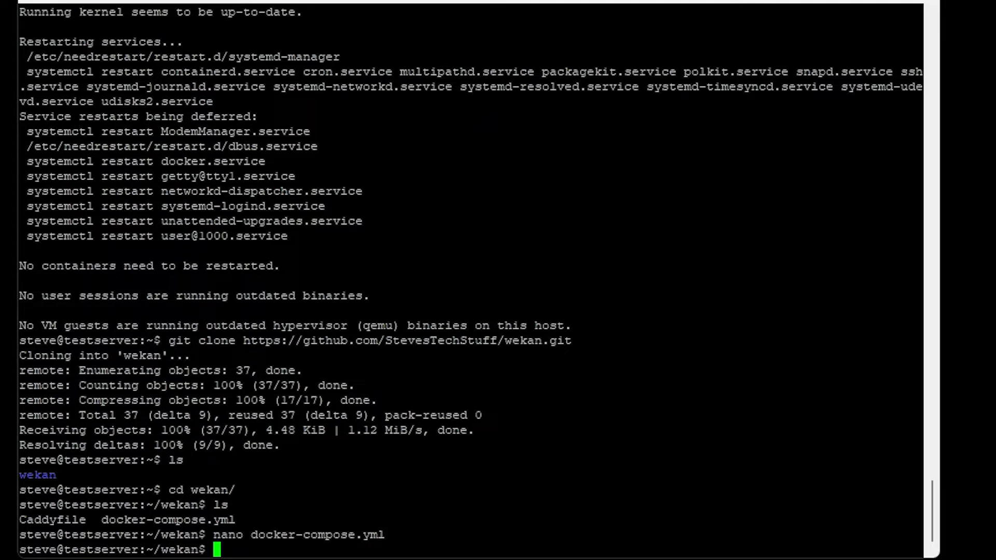
Edit the Caddyfile with the contact email, site wekantest.duckdns.org and proxy target 192.168.1.30:5000
text(nano)
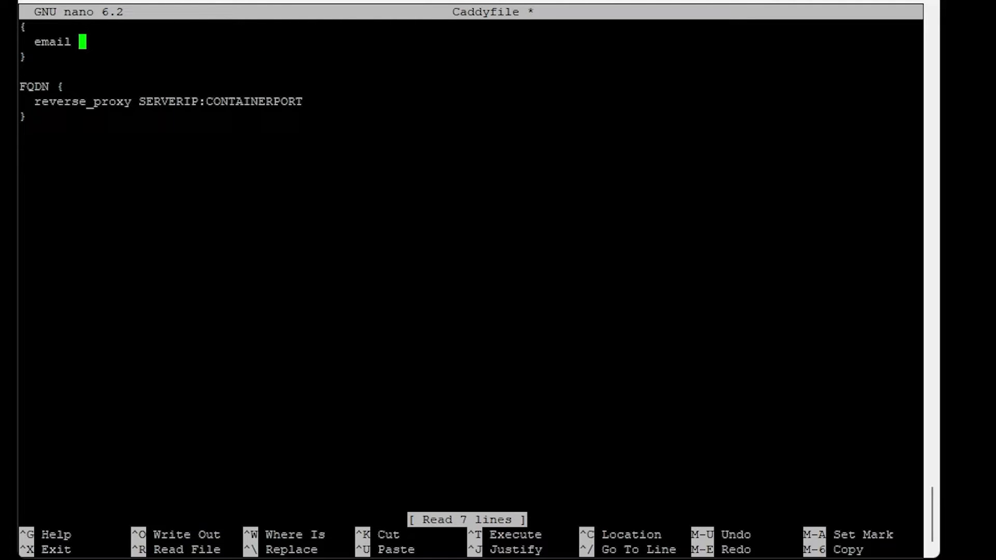
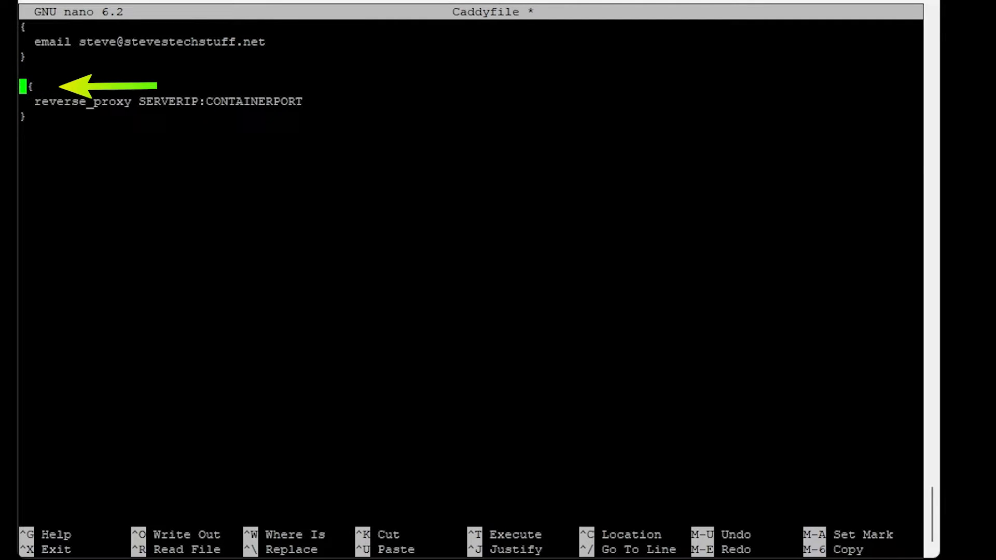
text(wekantest.duckdns.org)
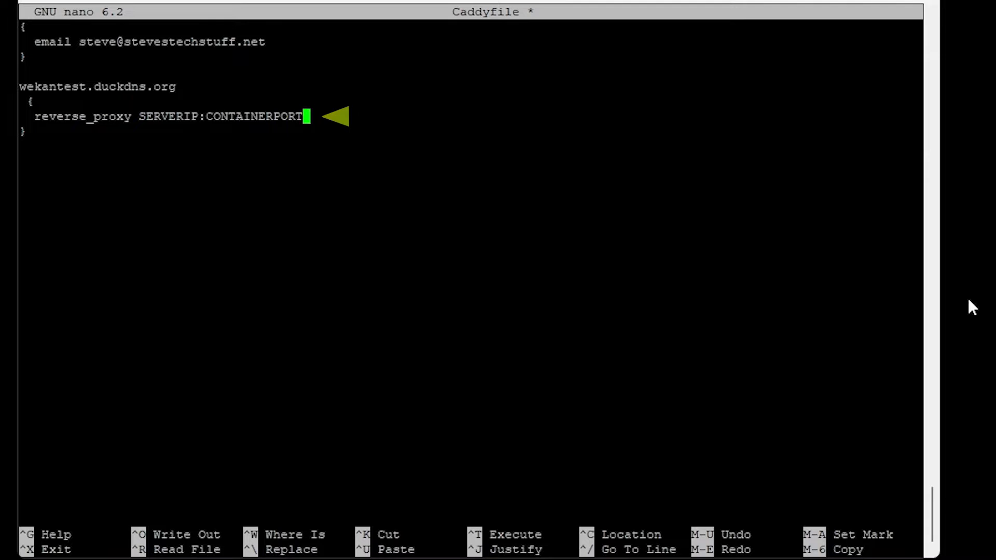
key(Backspace)
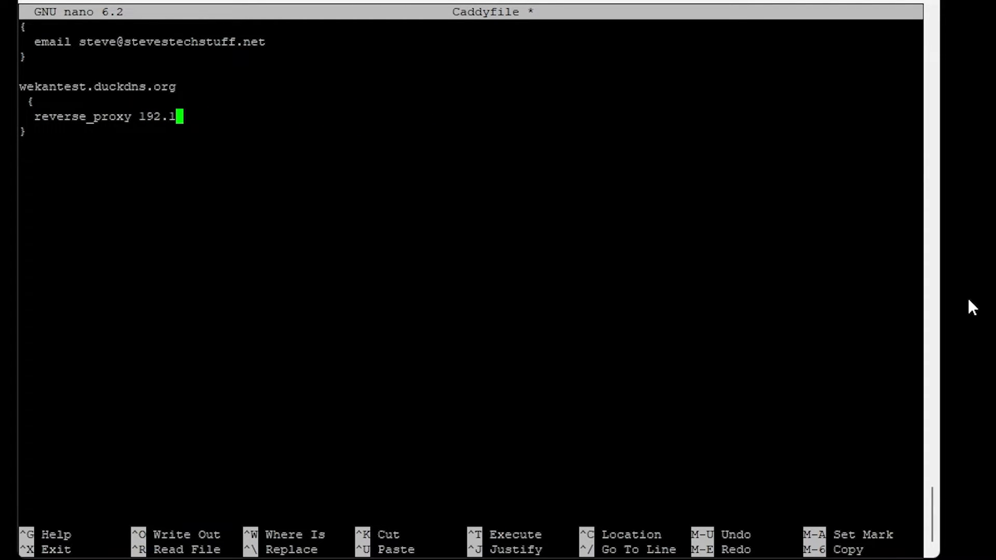
text(68.1.30)
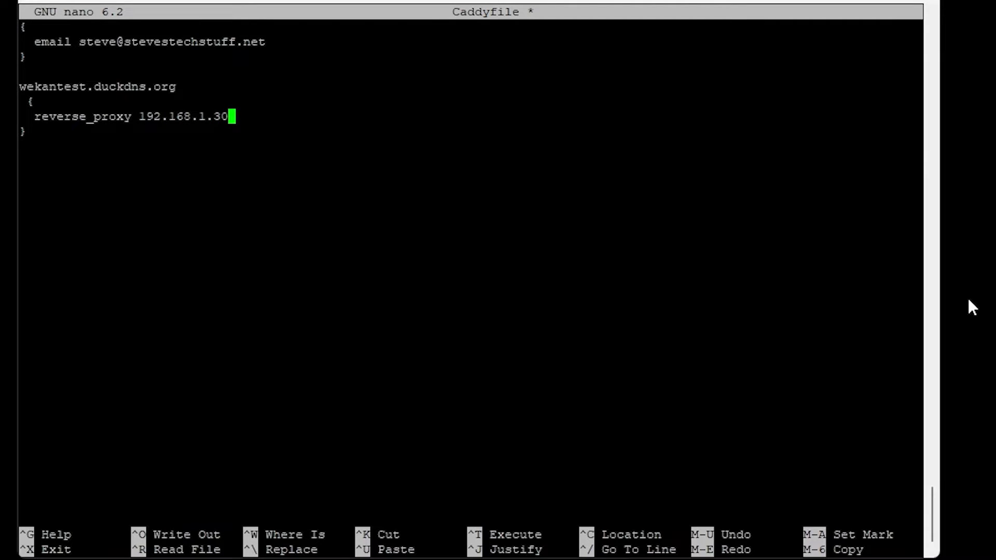
text(:5)
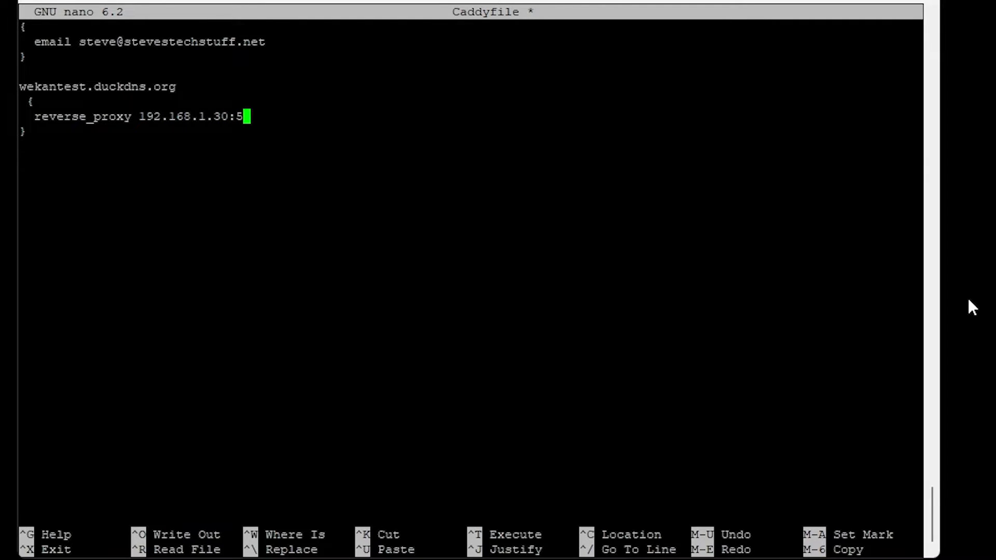
text(000)
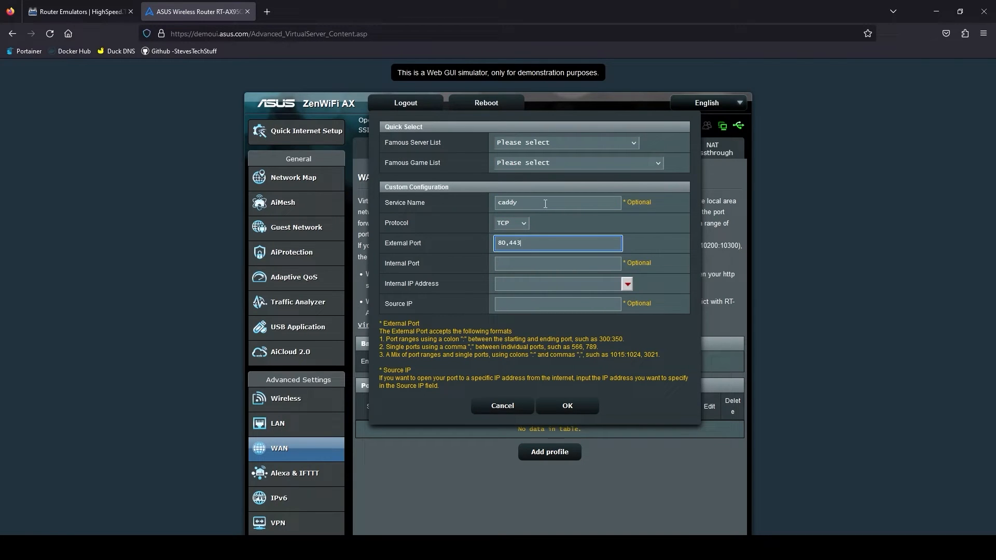
Begin a new single port forwarding rule in the router's security settings, choosing HTTPS
click(566, 405)
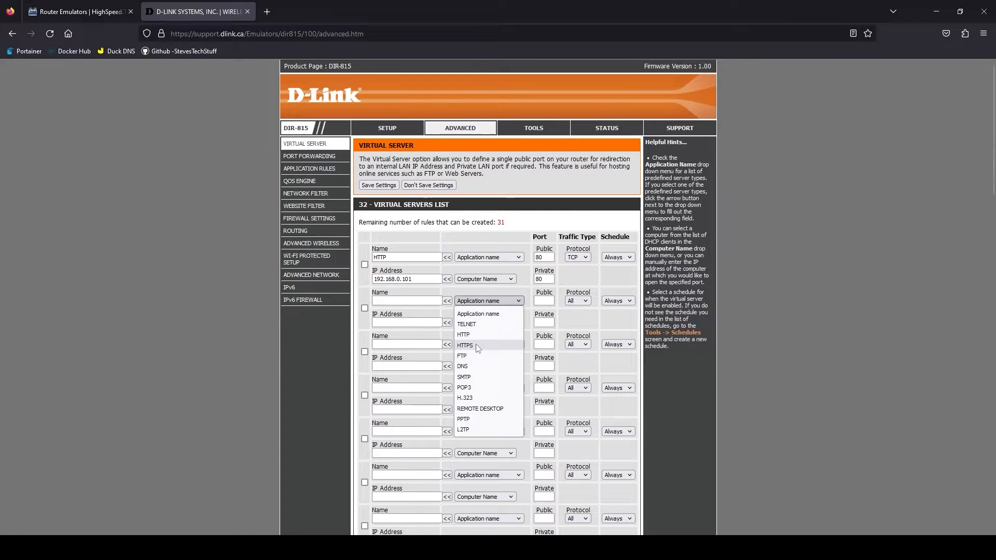
click(465, 345)
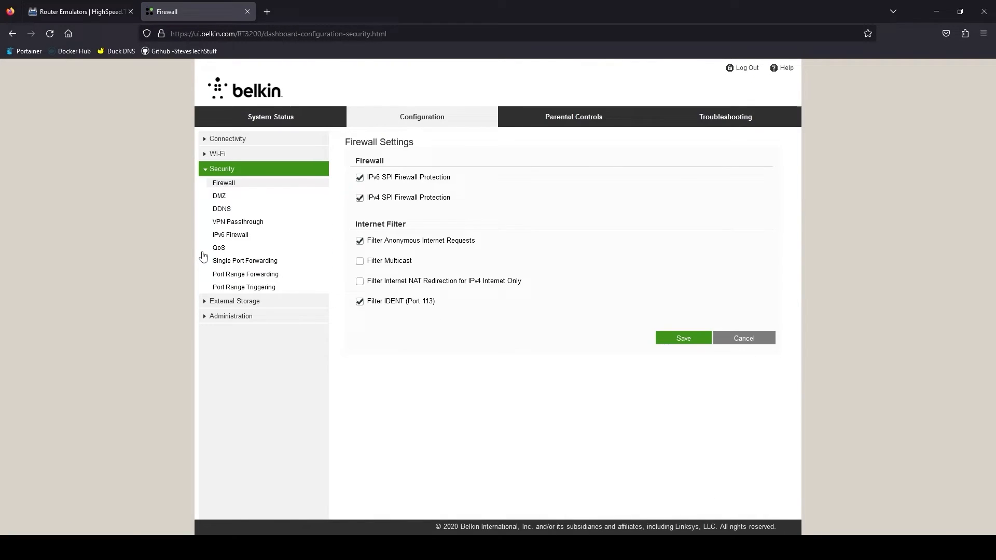
click(244, 260)
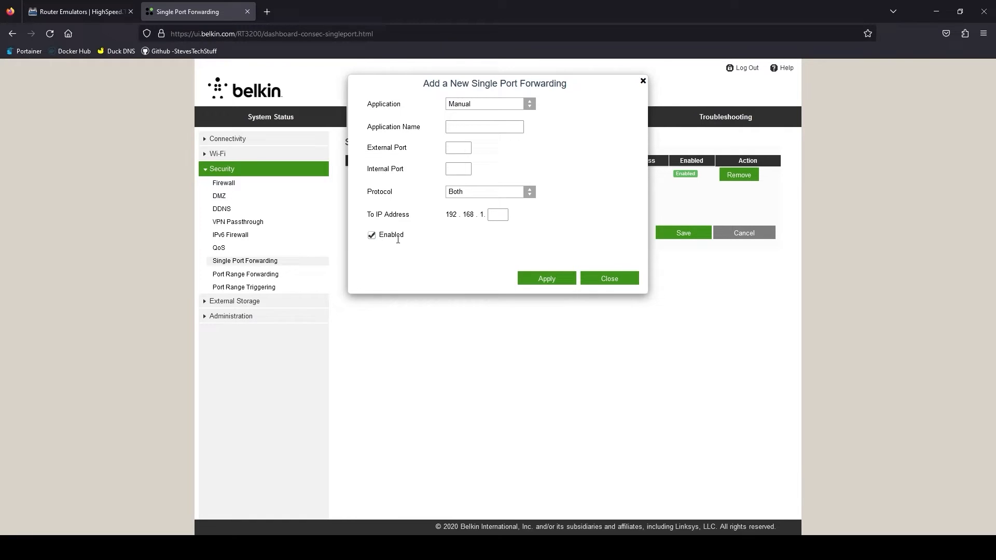
text(4)
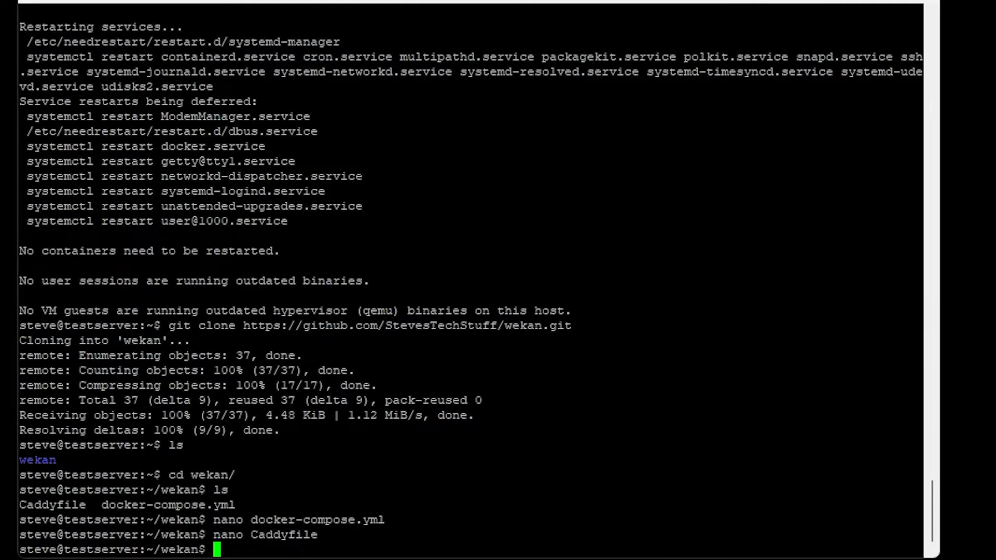
Start the Wekan and Caddy containers with docker compose up -d
text(do)
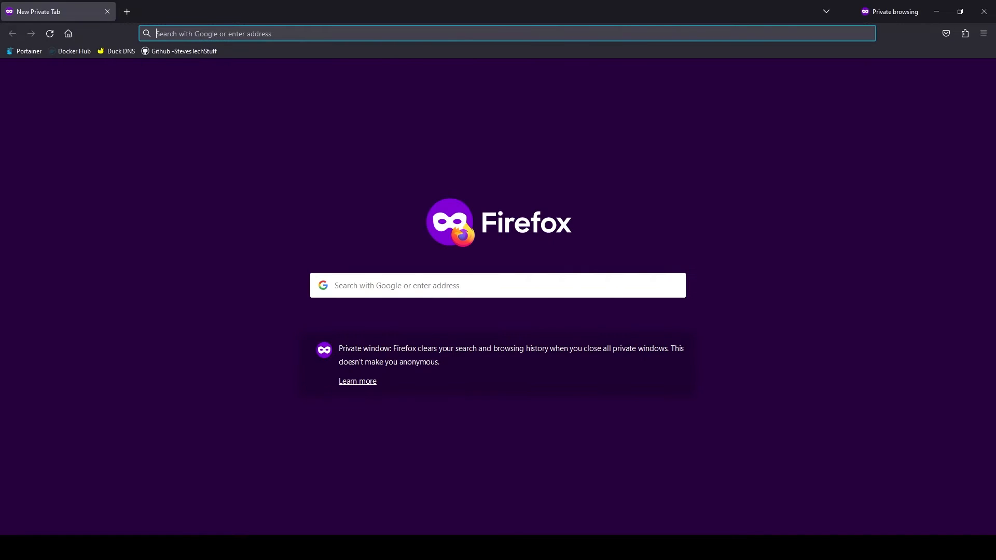
text(http://testserver:5000/)
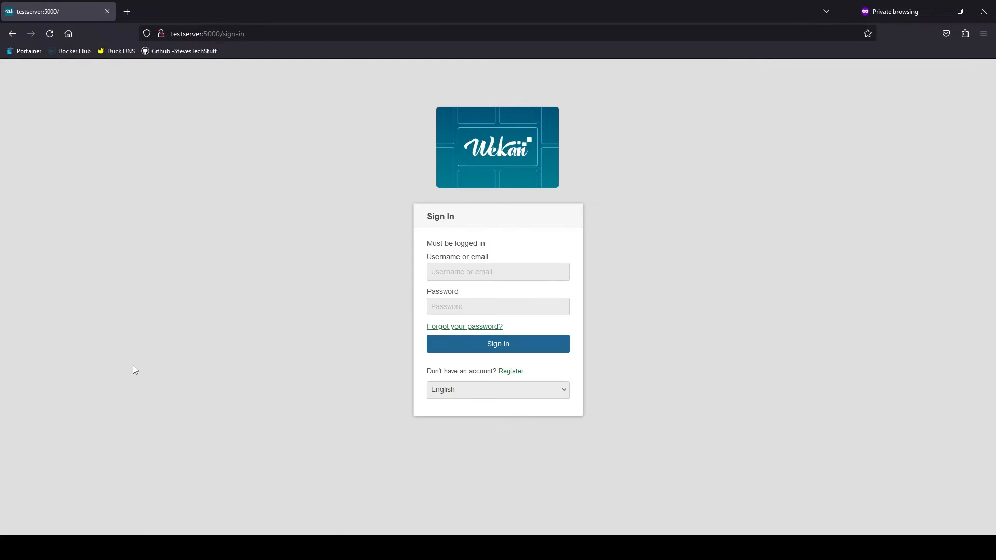
mouse_move(241, 306)
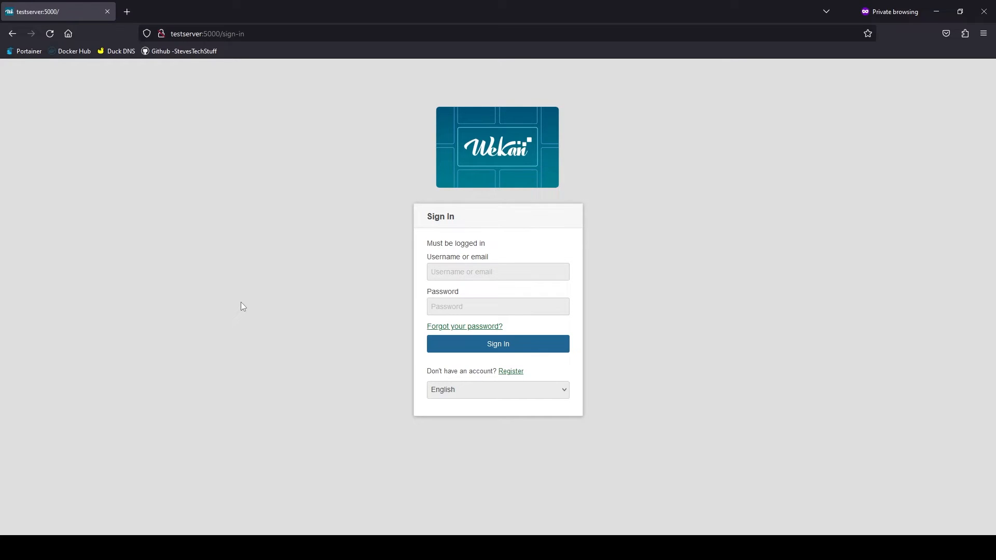
click(510, 371)
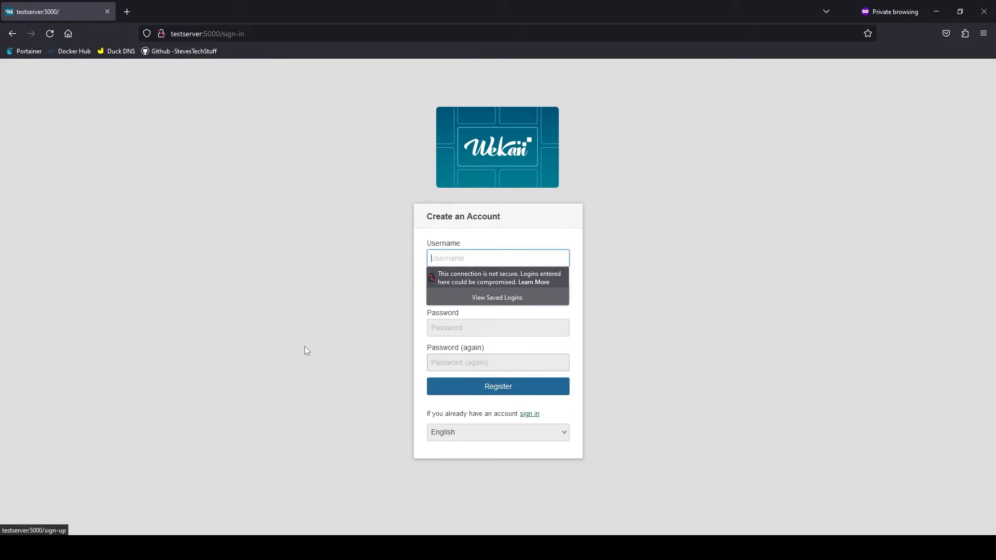
click(497, 385)
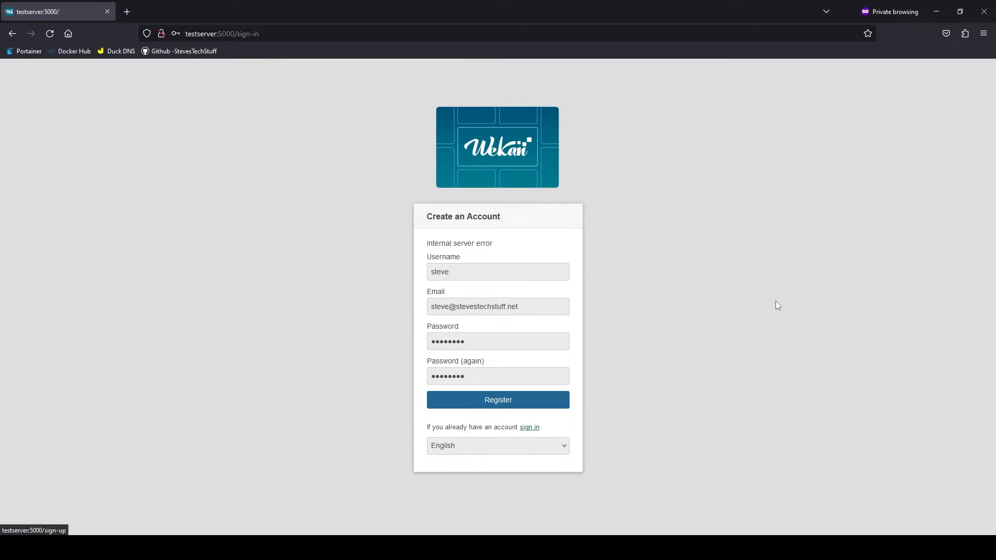
mouse_move(598, 260)
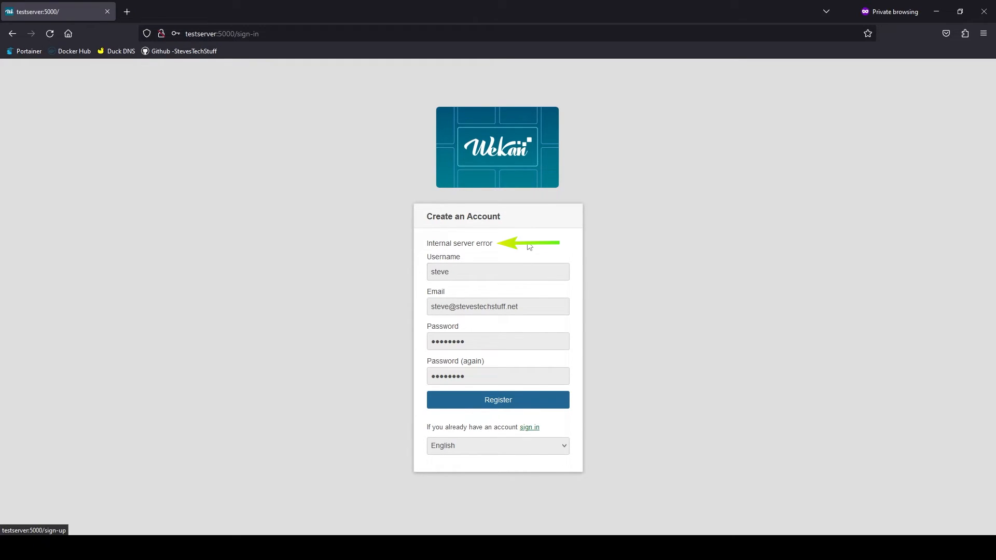
mouse_move(523, 246)
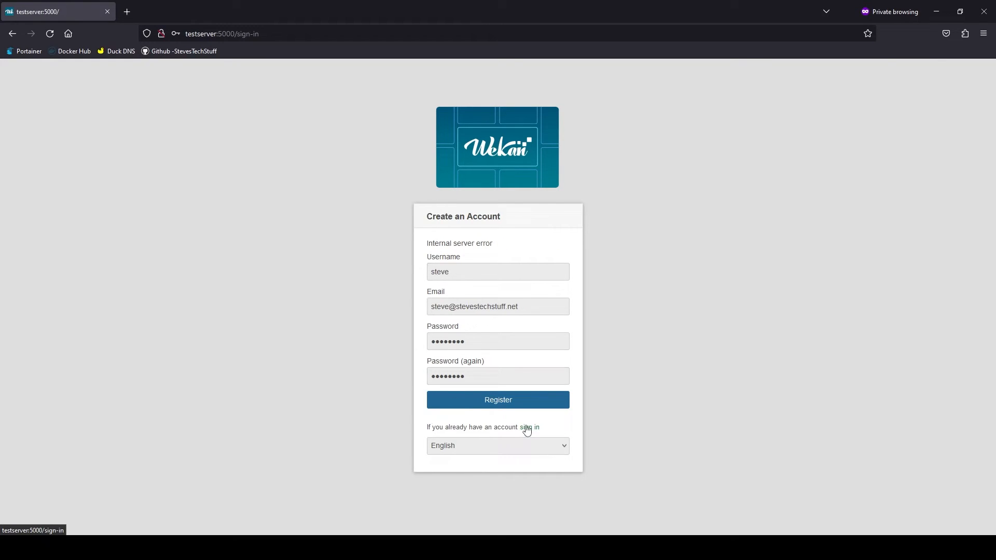
click(529, 427)
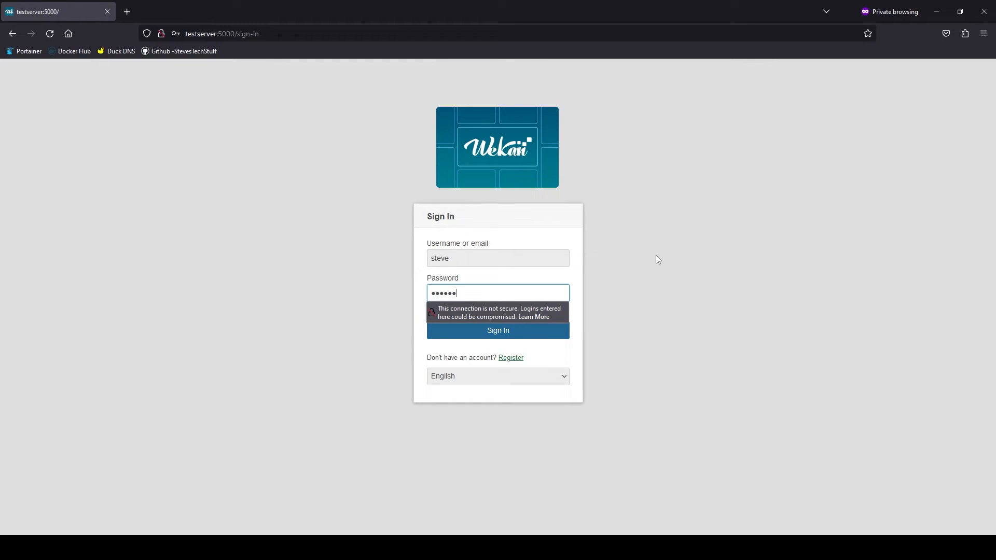
Sign in as steve and create a board titled Test Board
click(498, 331)
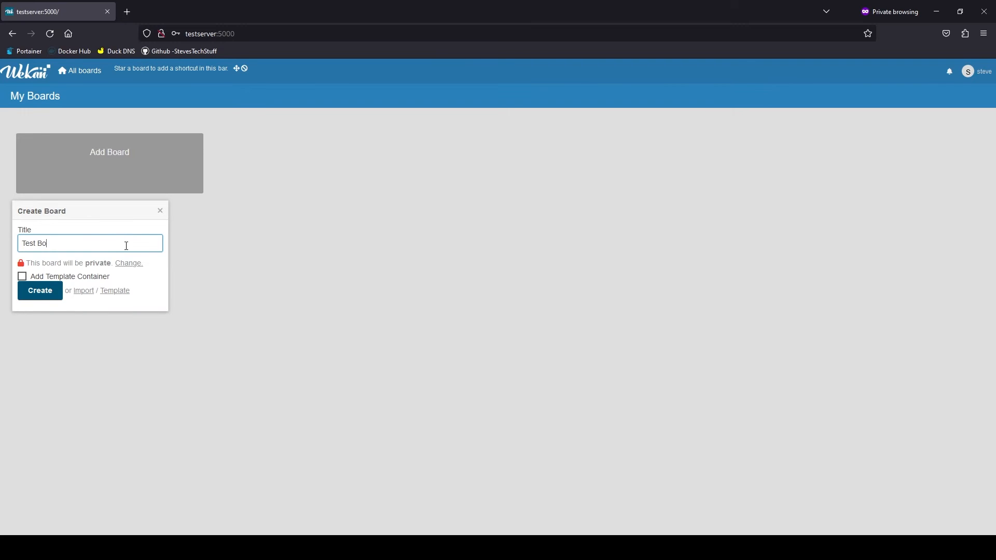
click(39, 290)
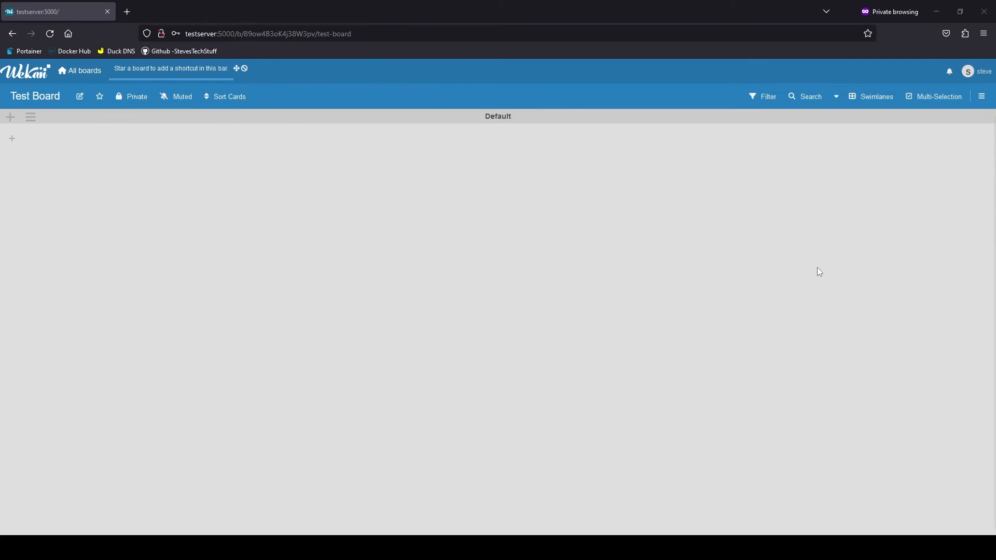
click(244, 12)
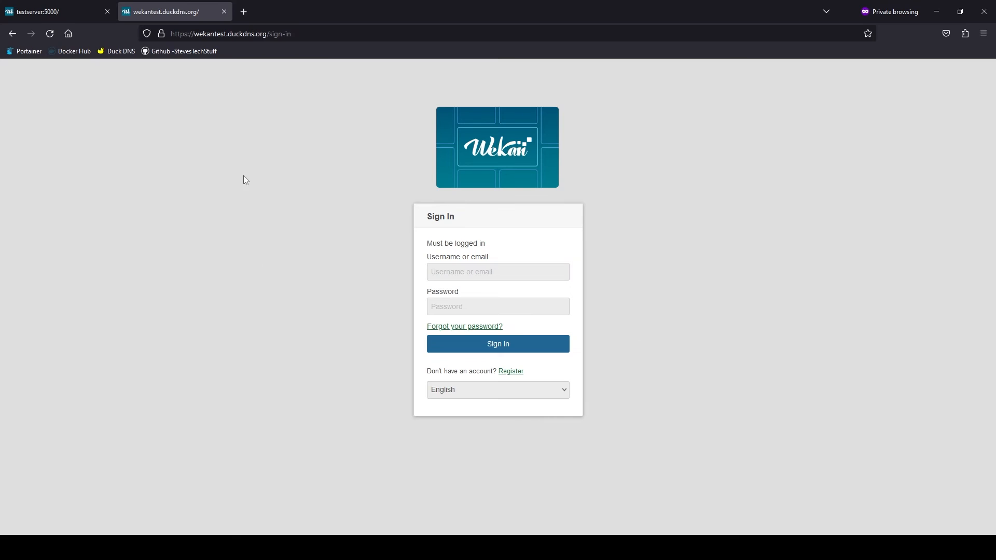
text(steve)
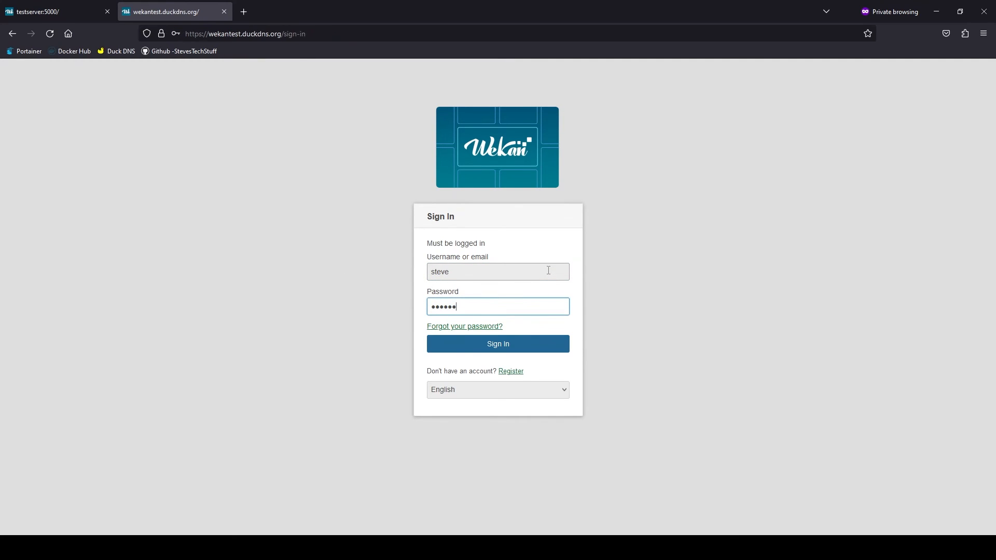
click(498, 343)
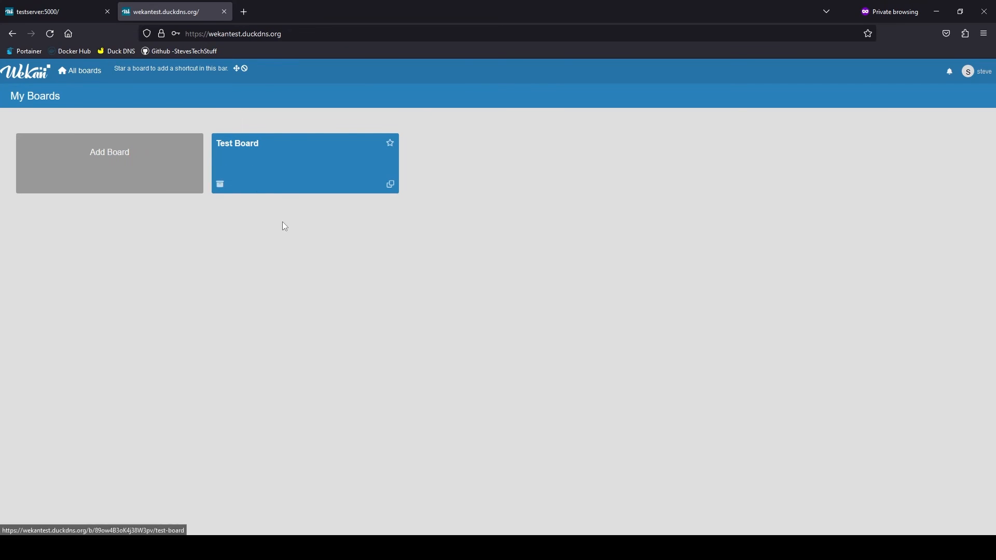